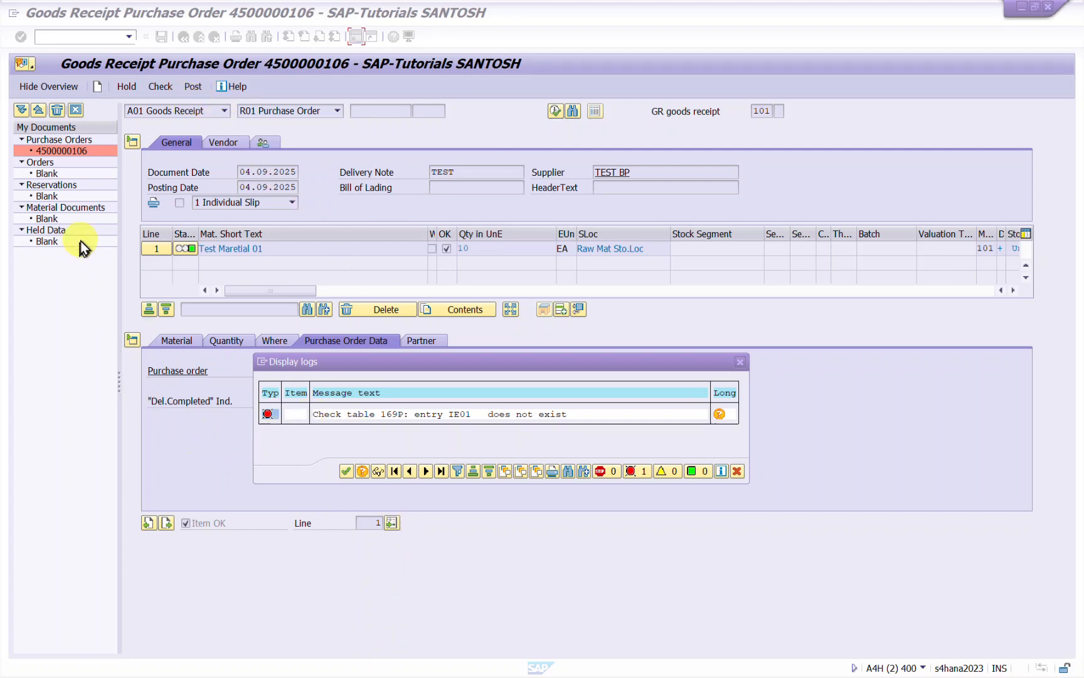
mouse_move(107, 286)
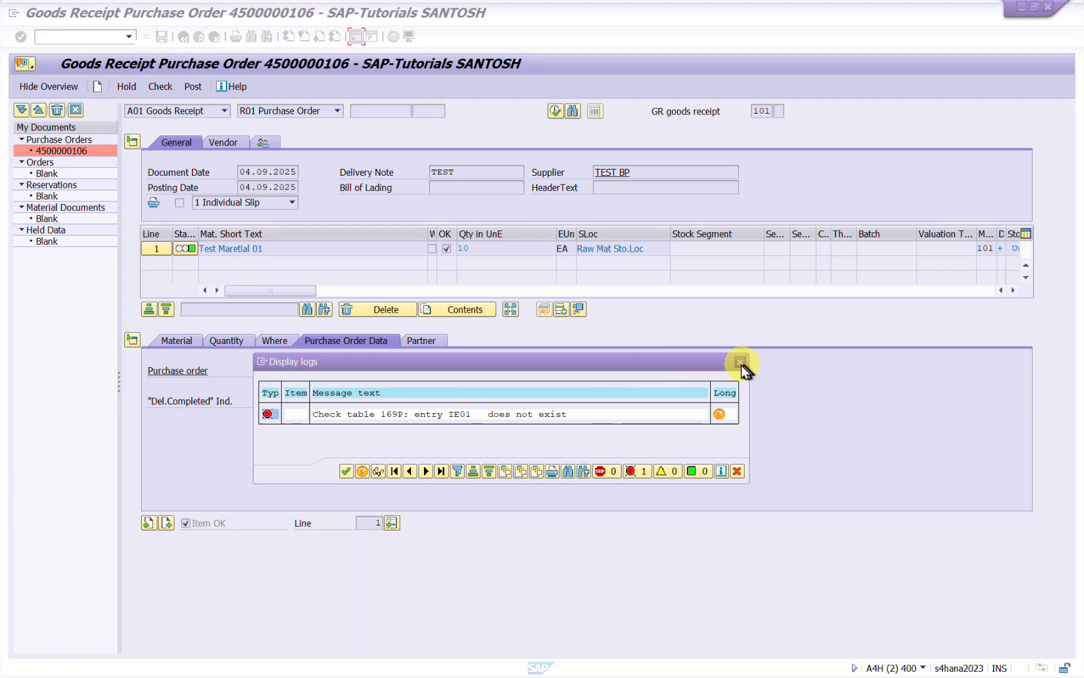
click(740, 360)
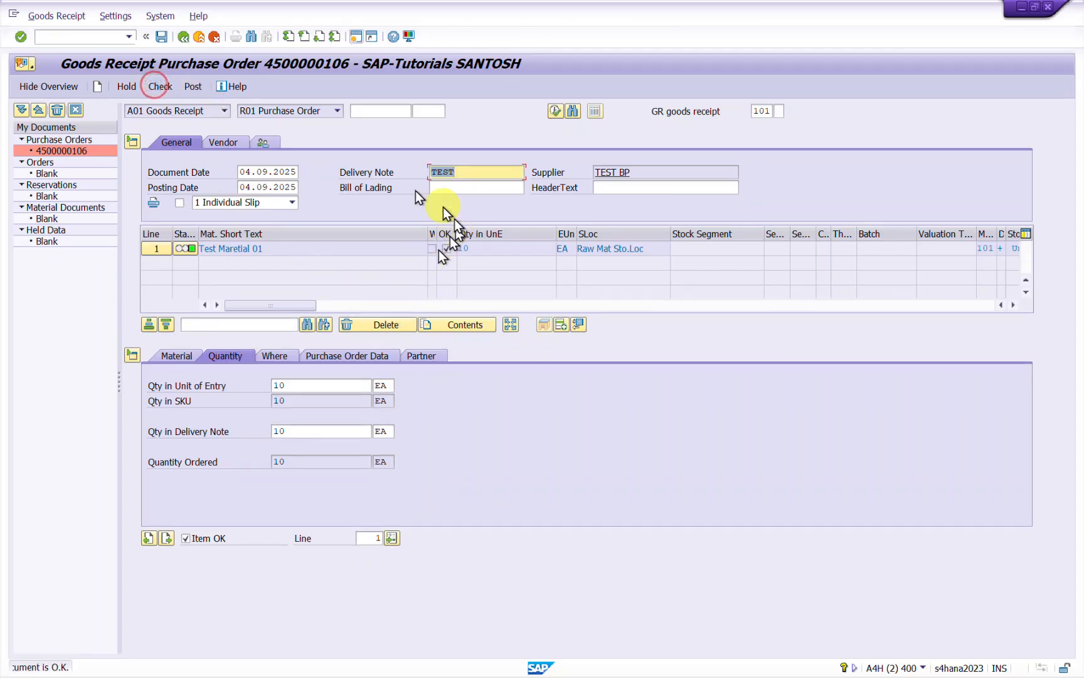
Check and post the goods receipt, reproducing the table 169P entry IE01 error.
click(160, 86)
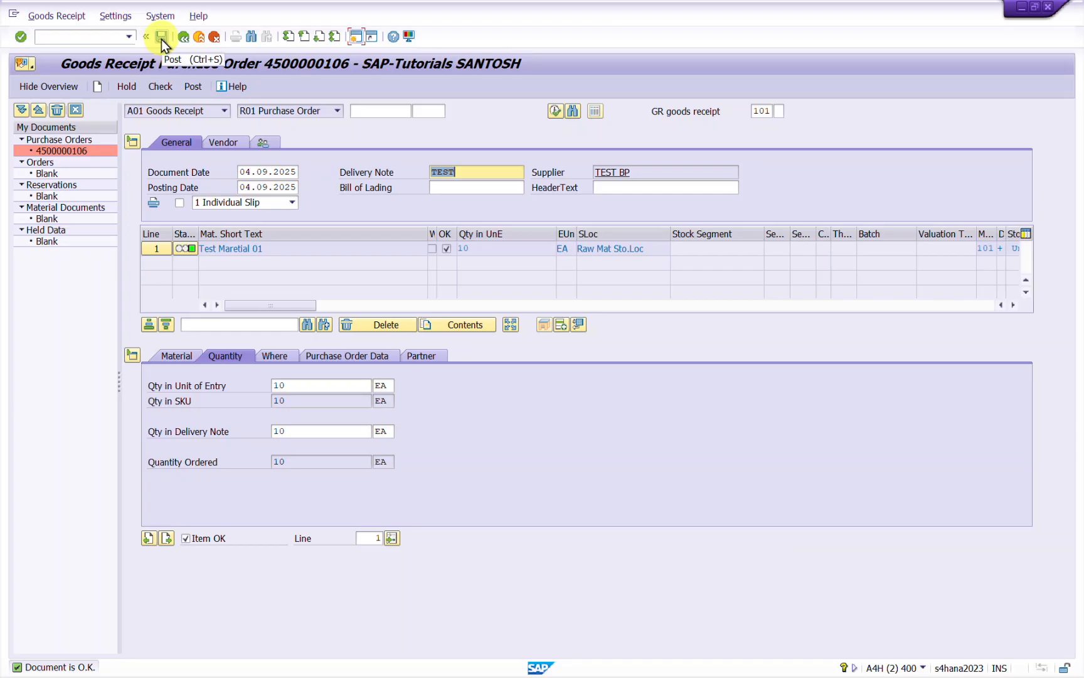
click(162, 36)
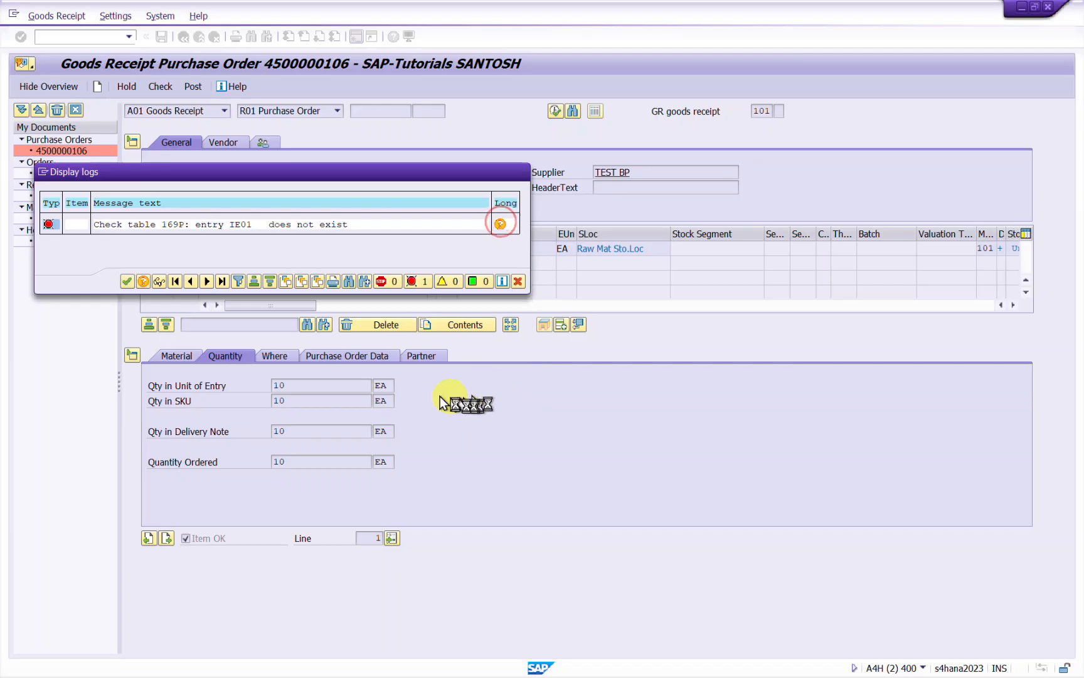
Review the long text explaining the missing IE01 entry in table 169P, then close it.
click(500, 223)
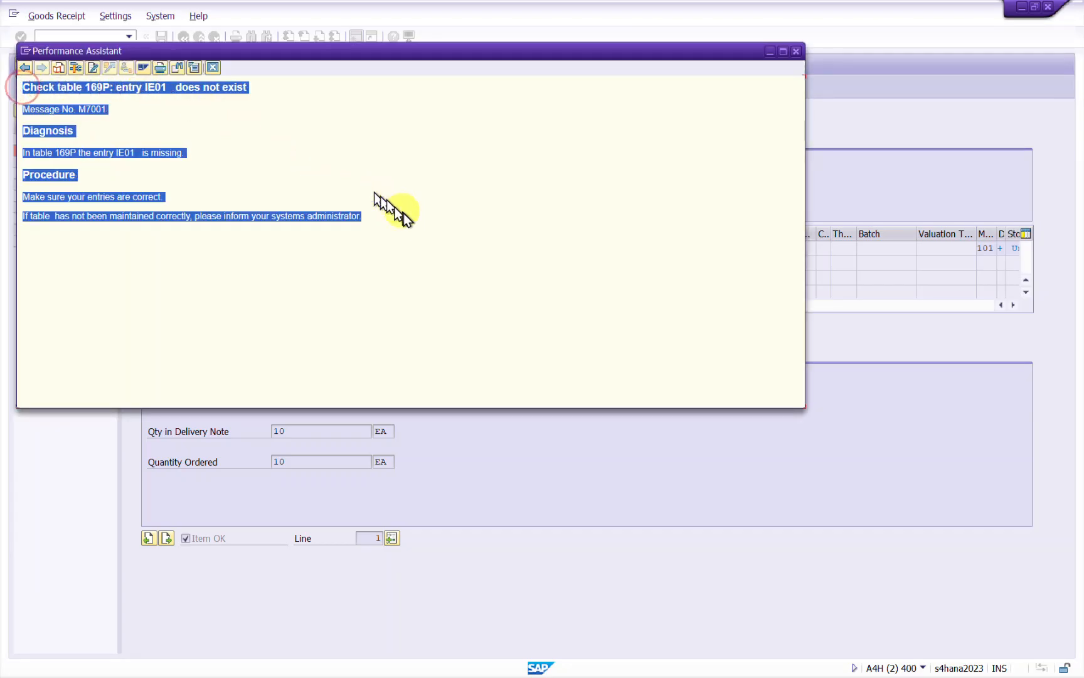
mouse_move(394, 211)
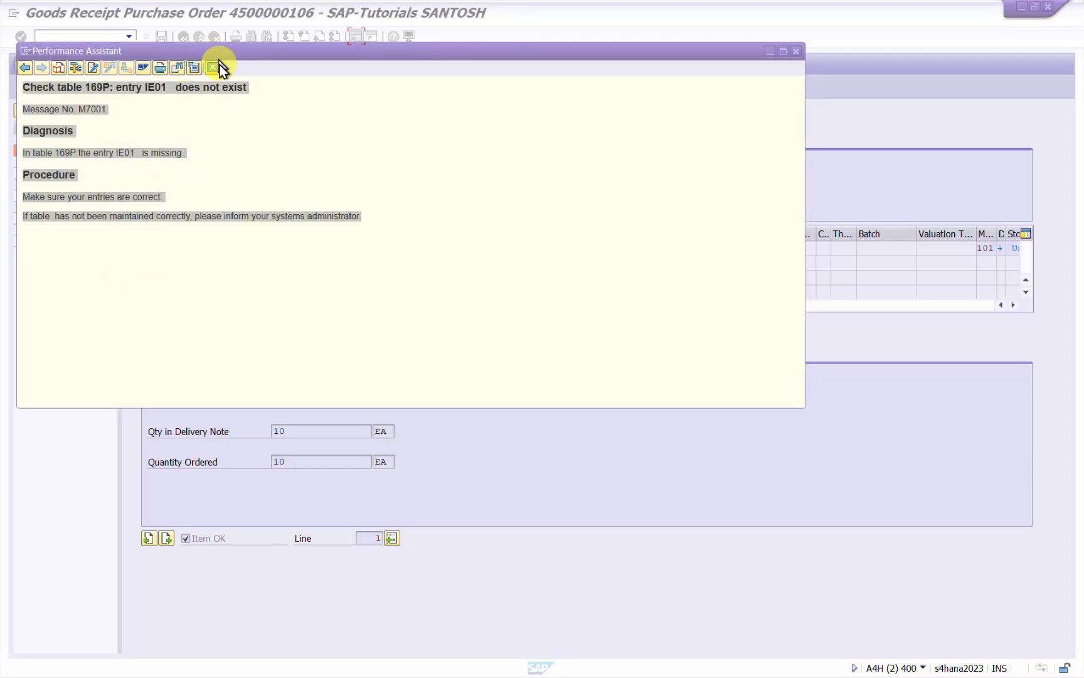
click(796, 51)
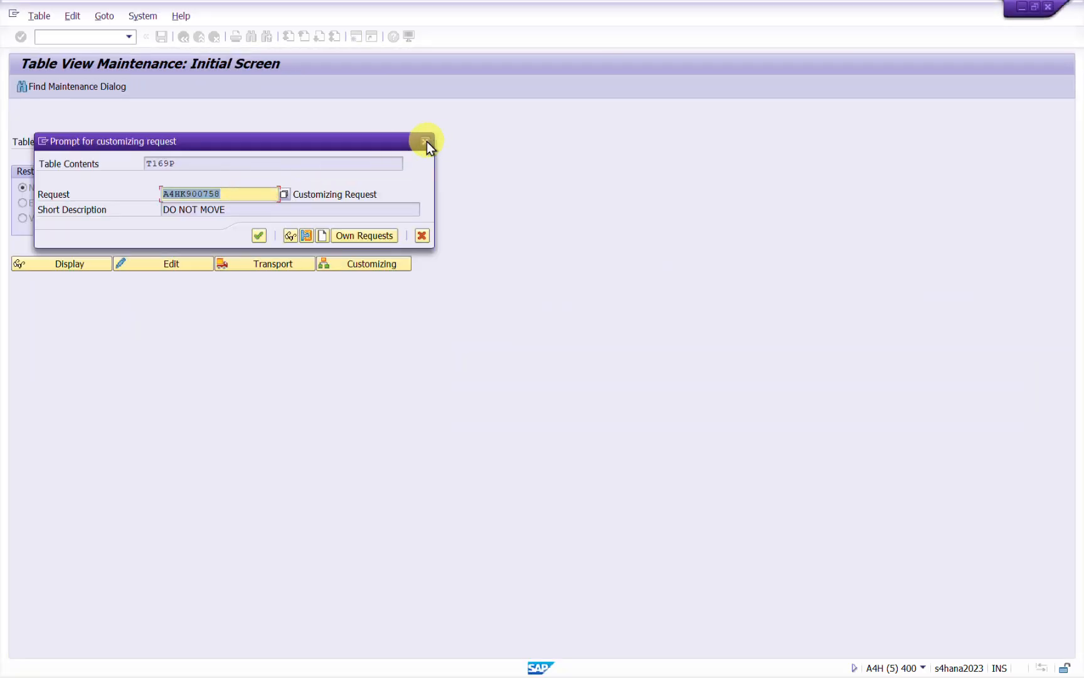
Exit the pending maintenance session and run SM30 with table T169P entered.
click(258, 236)
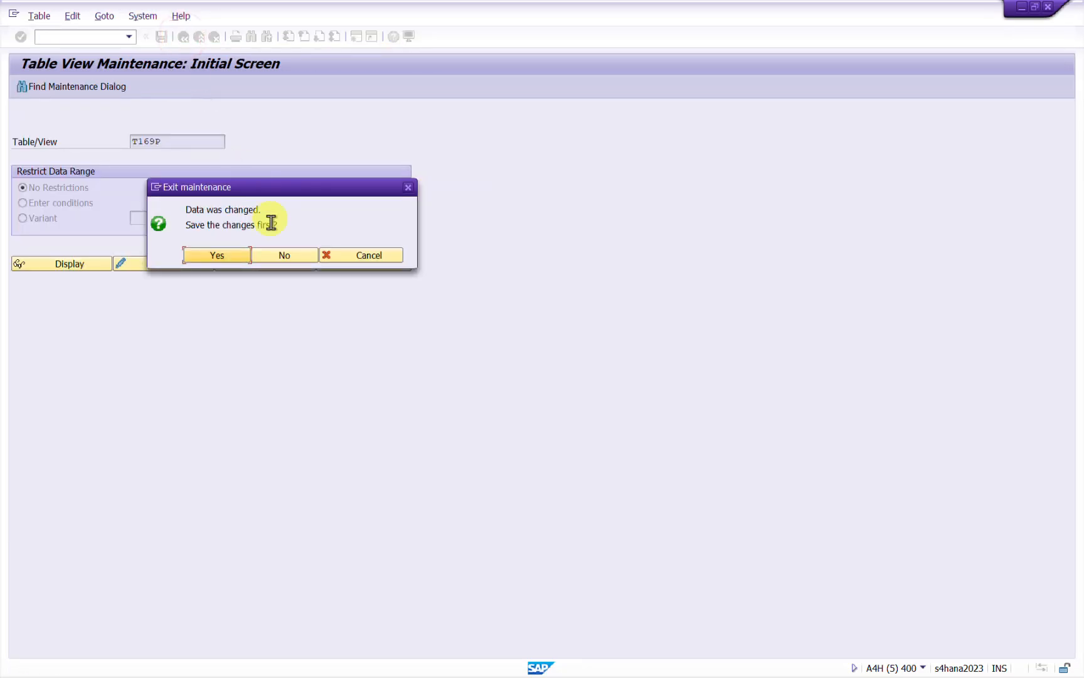
click(283, 254)
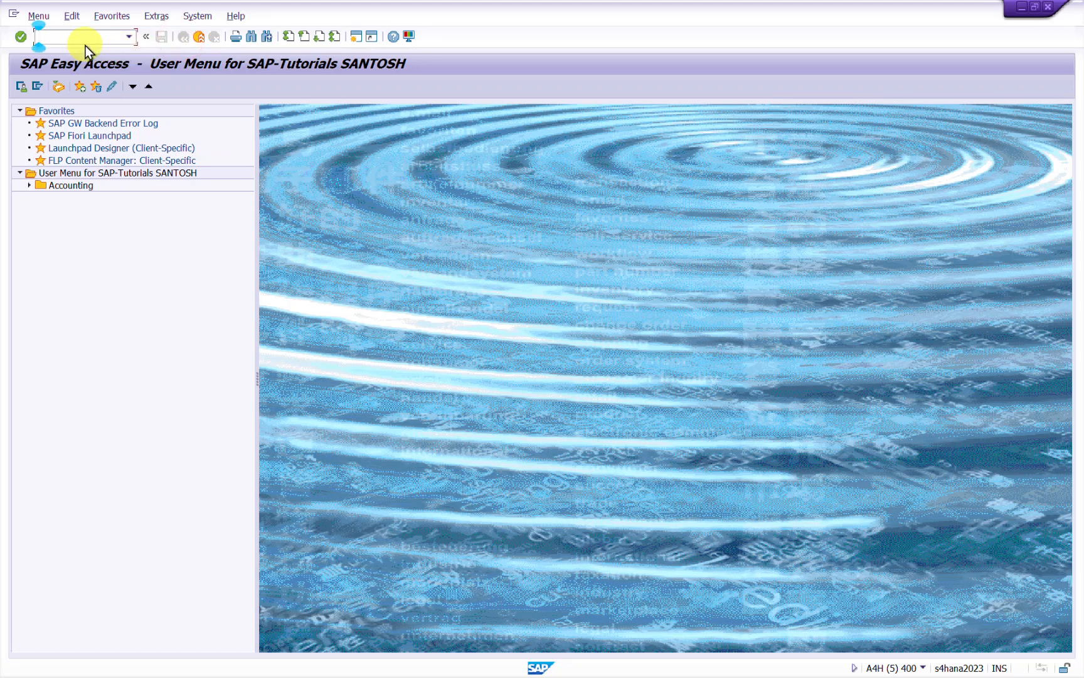
text(SM30)
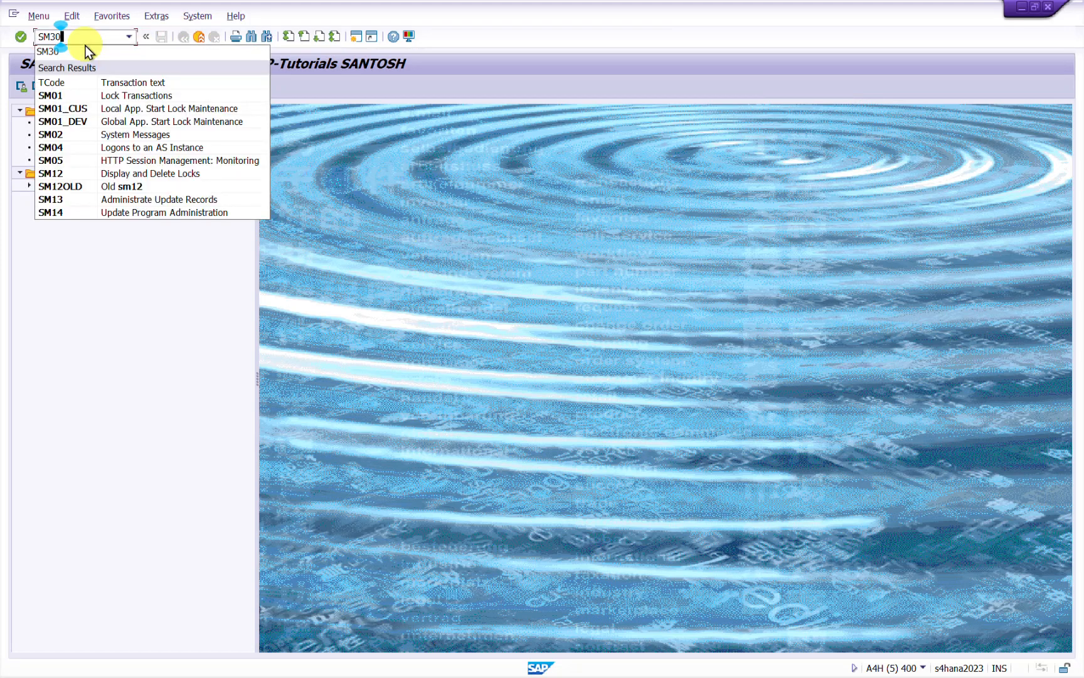
key(Enter)
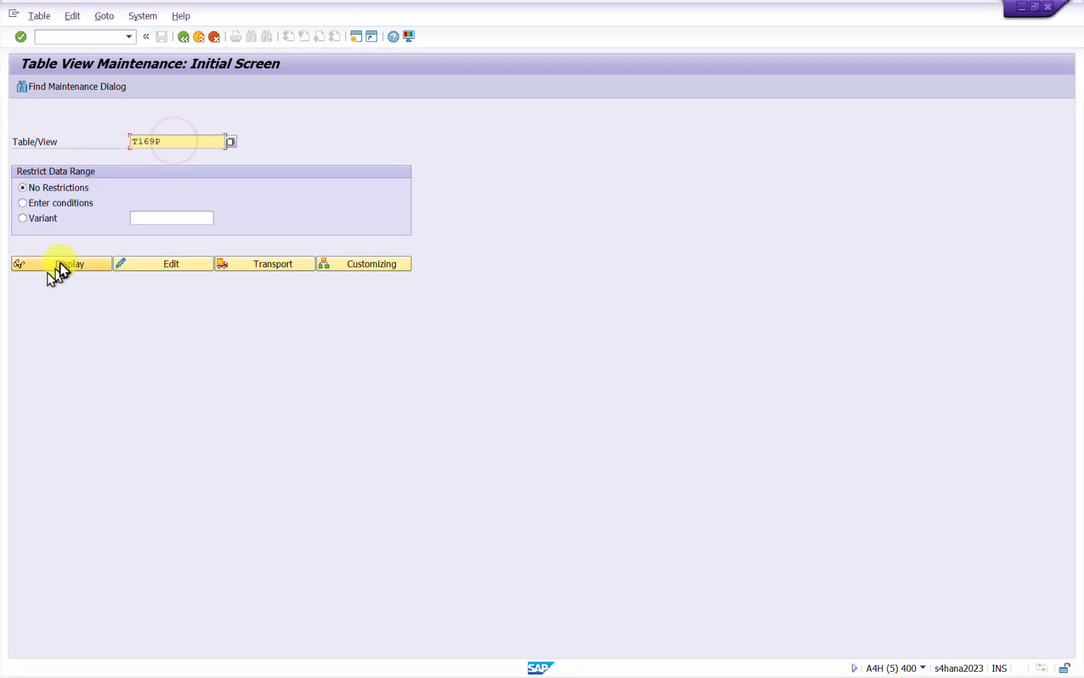
Display T169P's invoice verification parameters and switch company code 0001's entry to change mode.
click(61, 264)
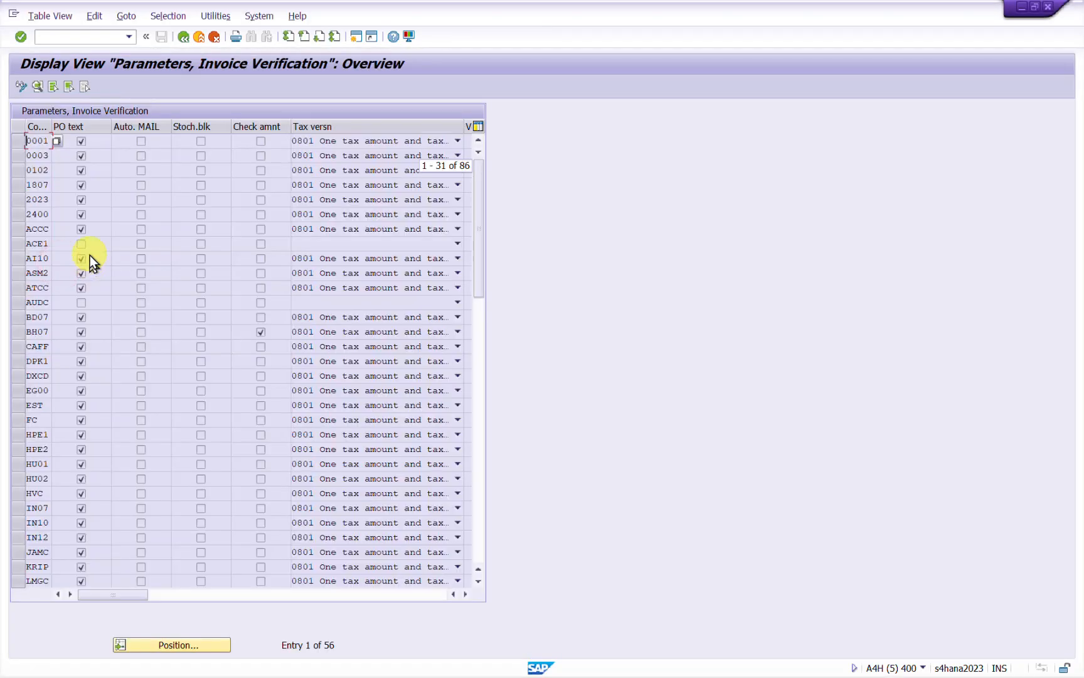
mouse_move(48, 135)
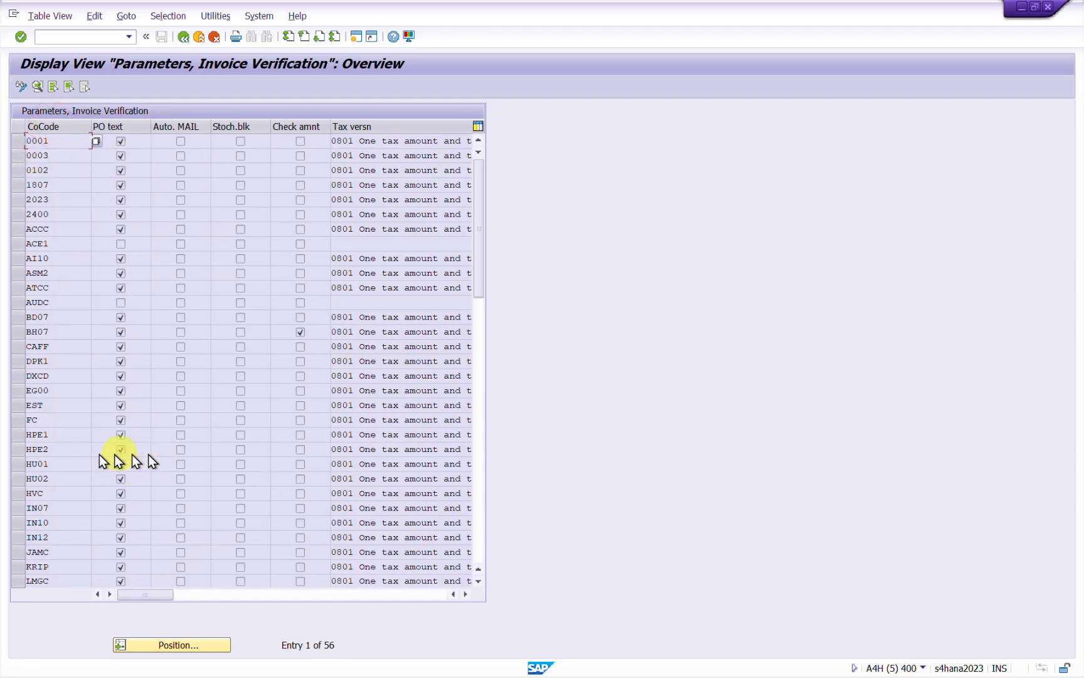
mouse_move(75, 453)
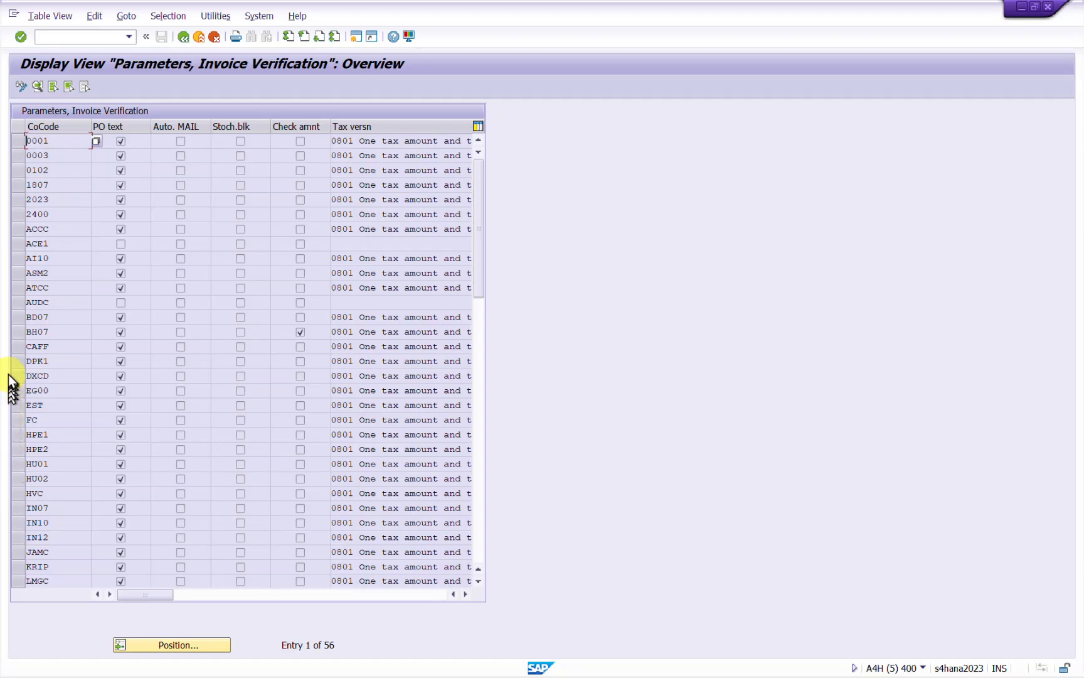
mouse_move(27, 457)
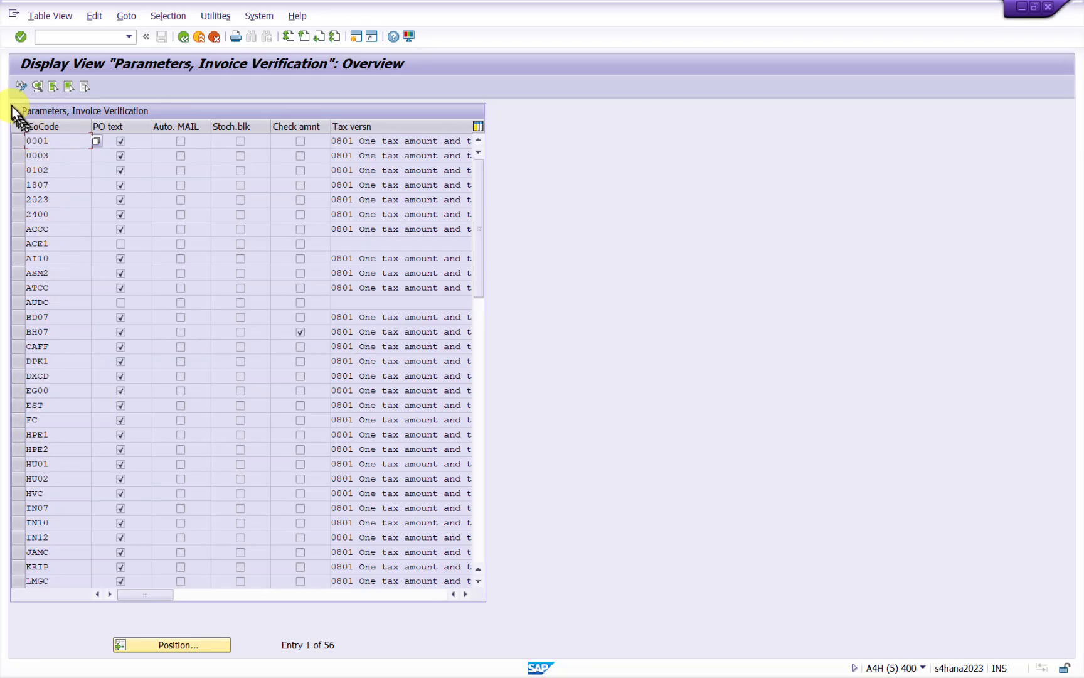
click(21, 86)
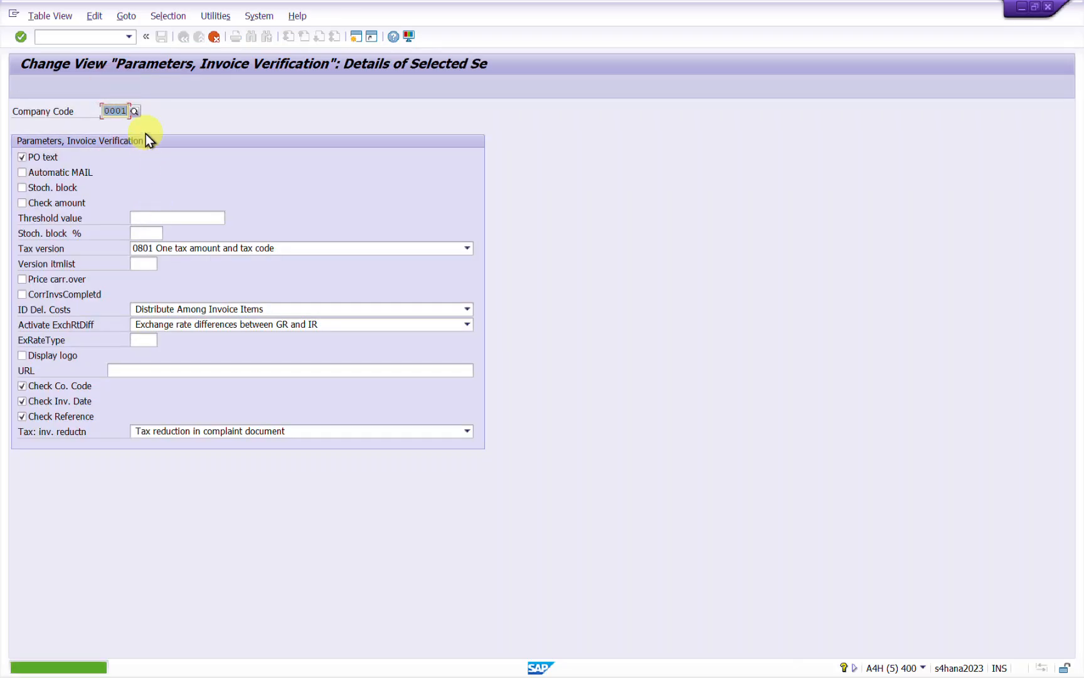
Save the copied entry as company code IE01 under customizing request A4HK900758.
text(IE01)
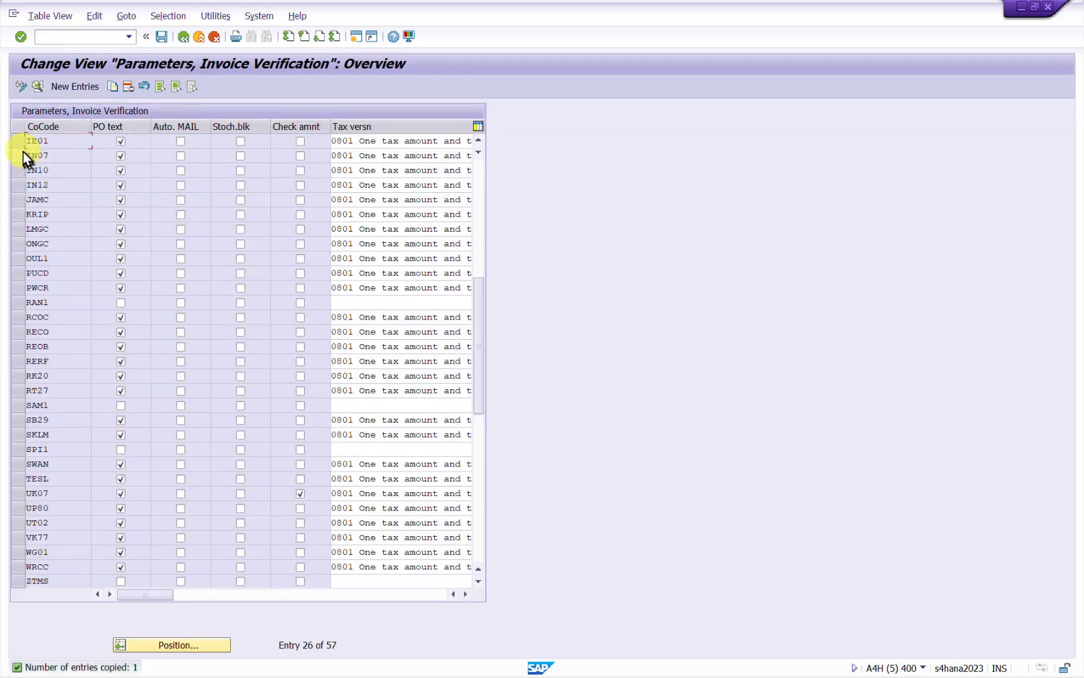
click(43, 140)
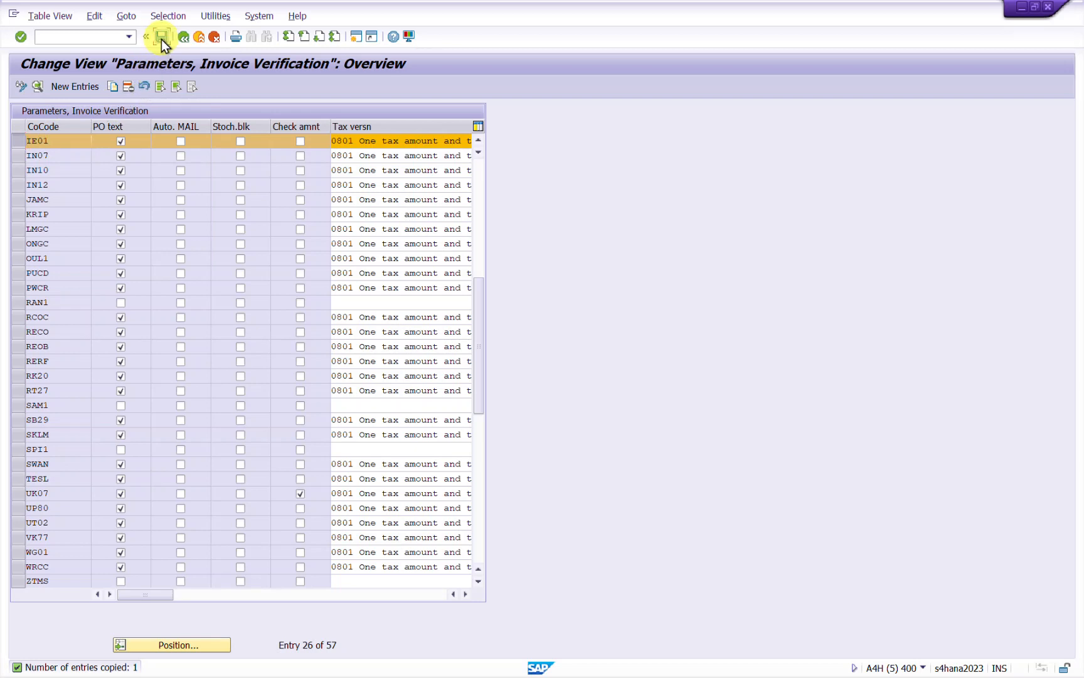
click(162, 36)
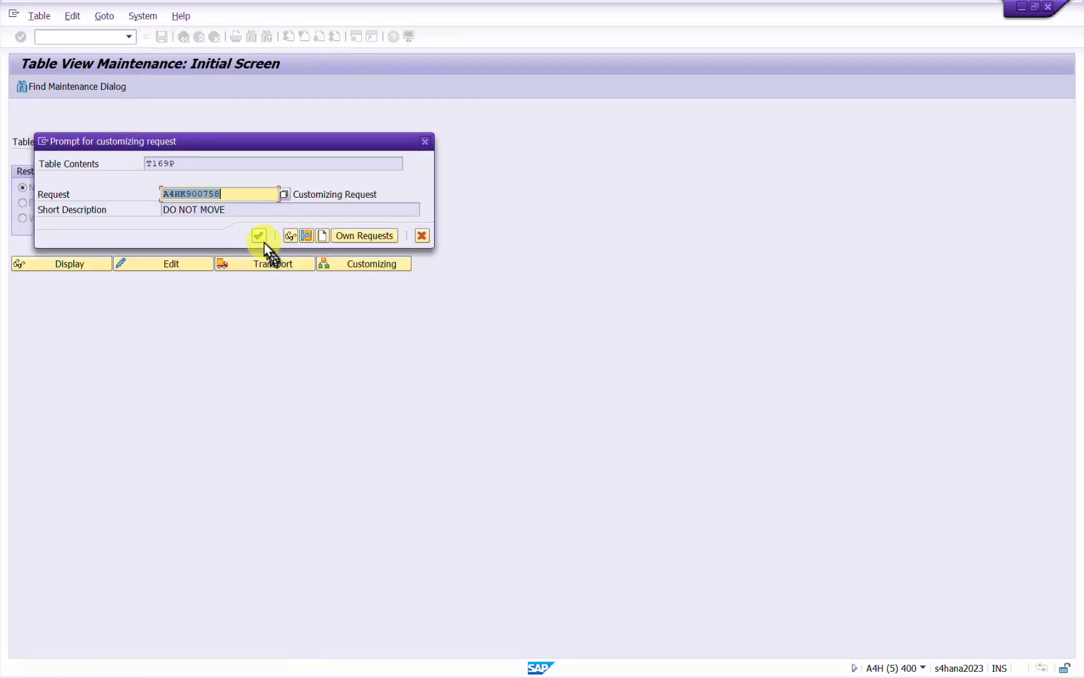
click(258, 235)
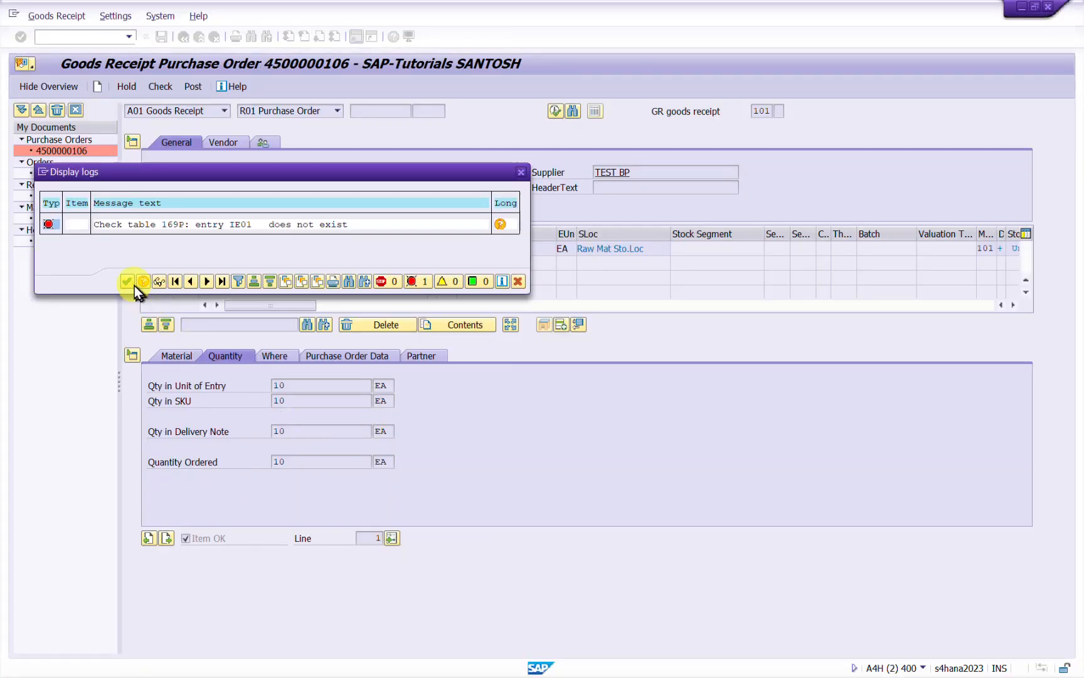
Retry checking and posting the goods receipt, now getting the tolerance key VP message for IE01.
click(127, 280)
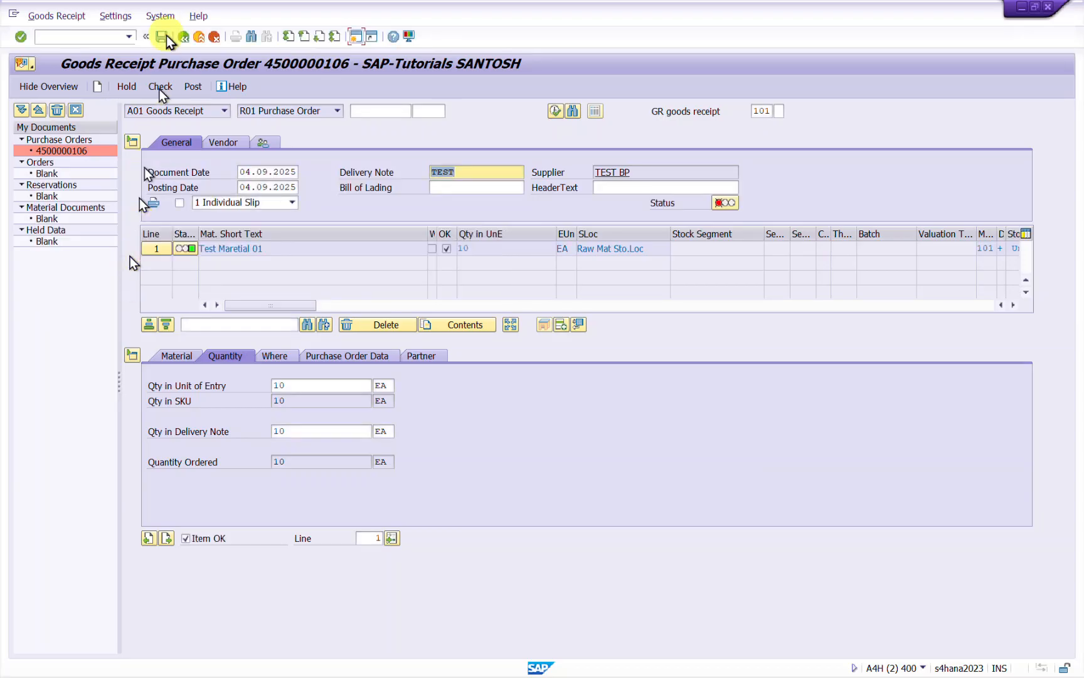
click(160, 86)
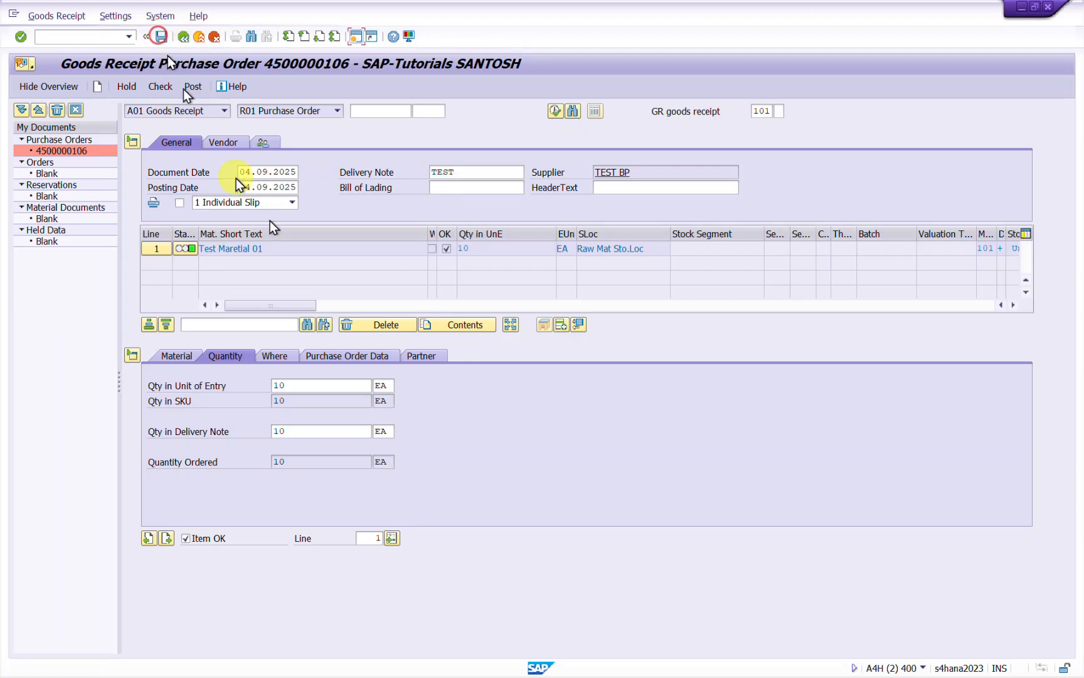
click(160, 86)
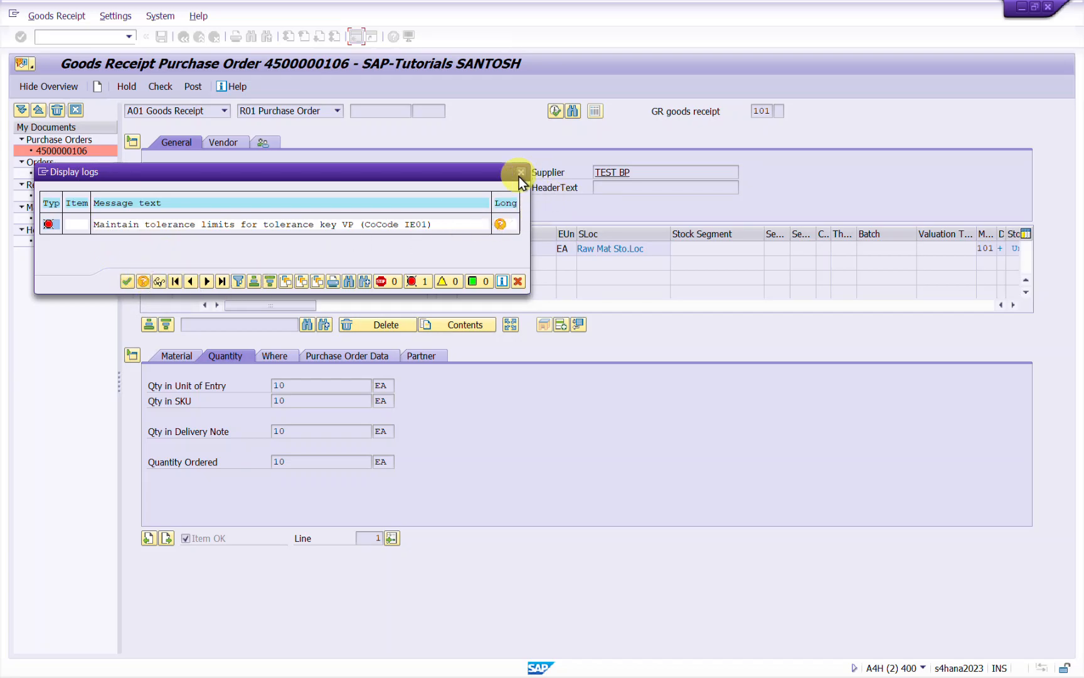
mouse_move(520, 171)
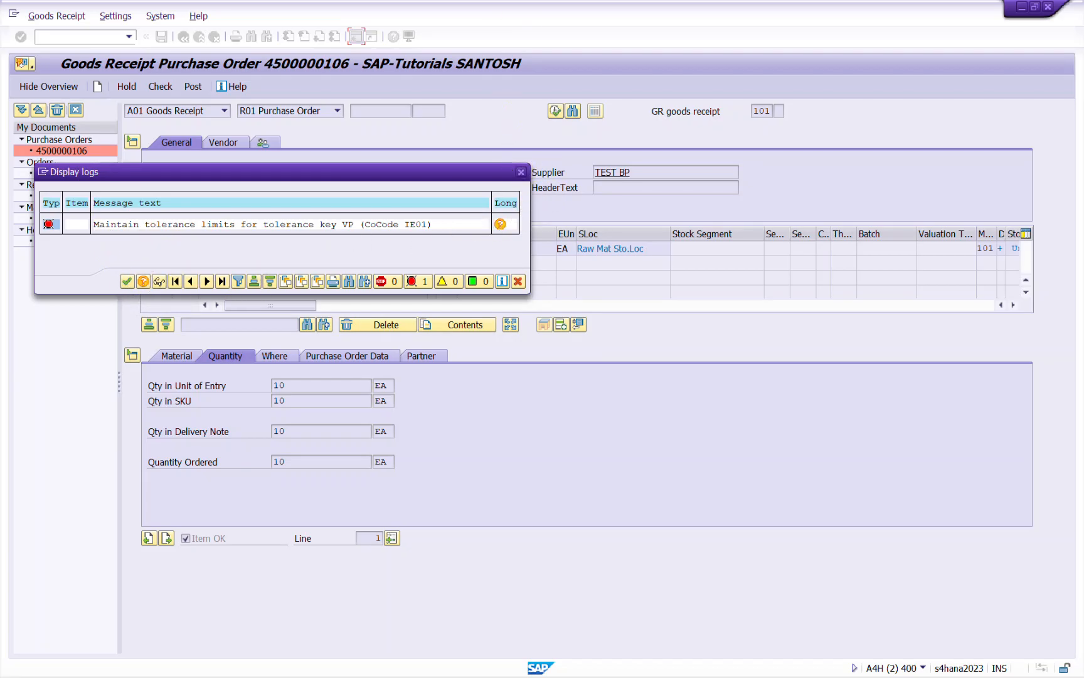